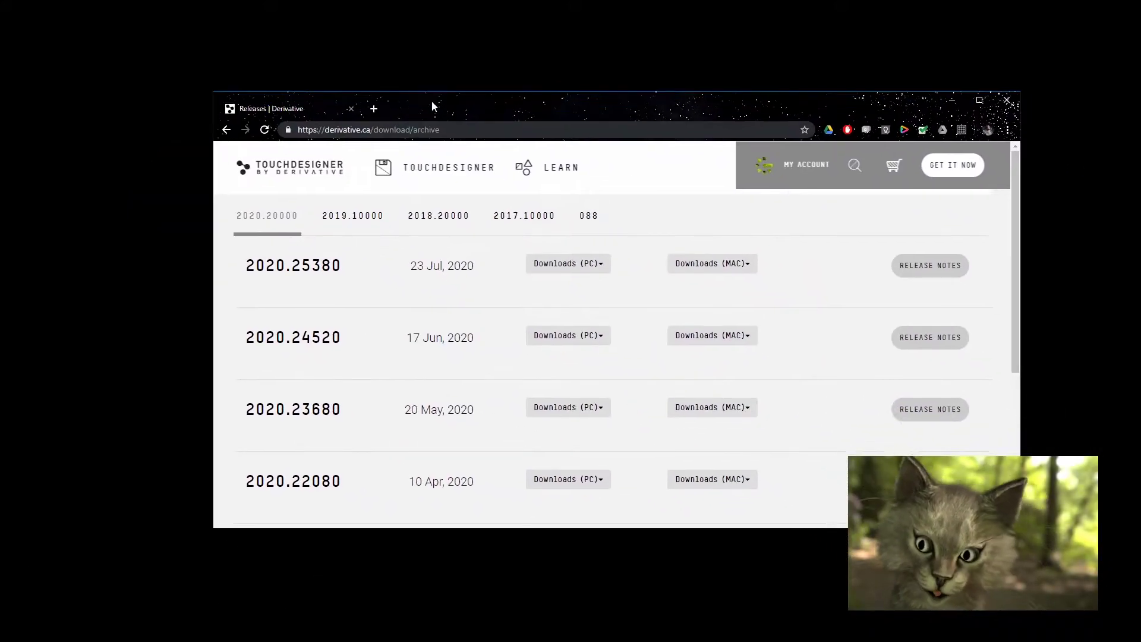
# Step: Return to the Derivative home page and go to the TouchDesigner download page via GET IT NOW
pyautogui.click(289, 166)
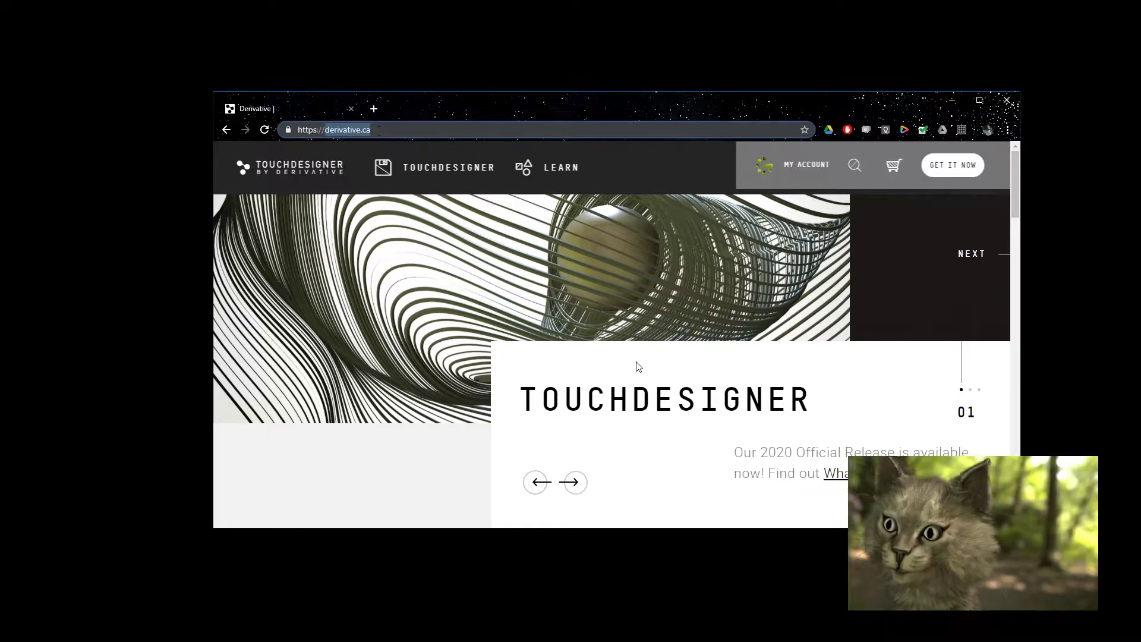
pyautogui.scroll(-3)
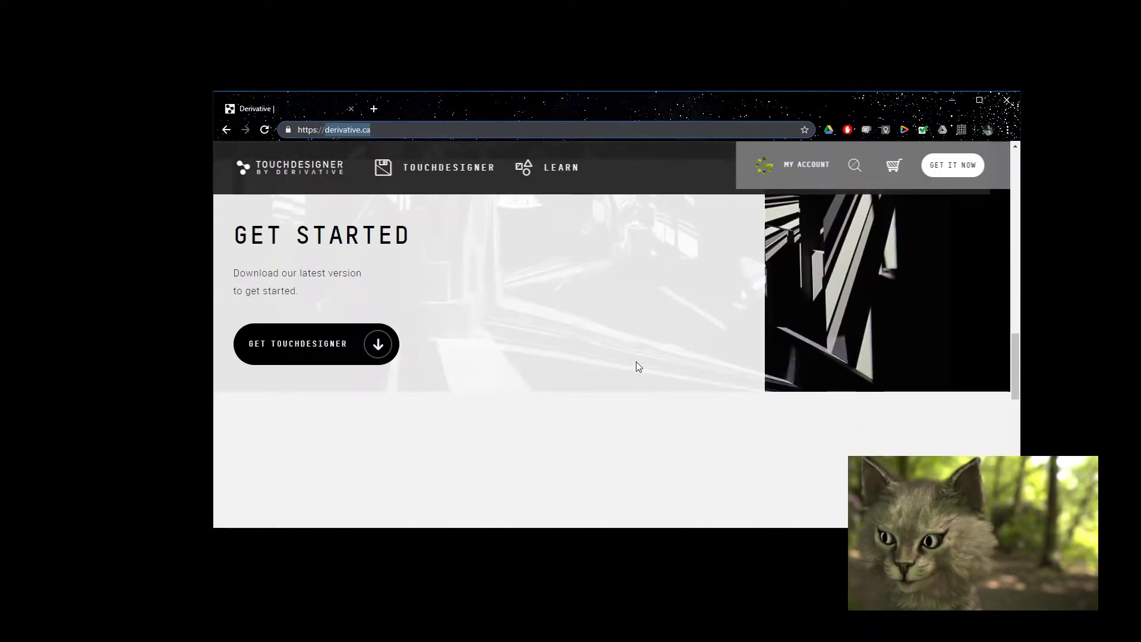
pyautogui.scroll(-3)
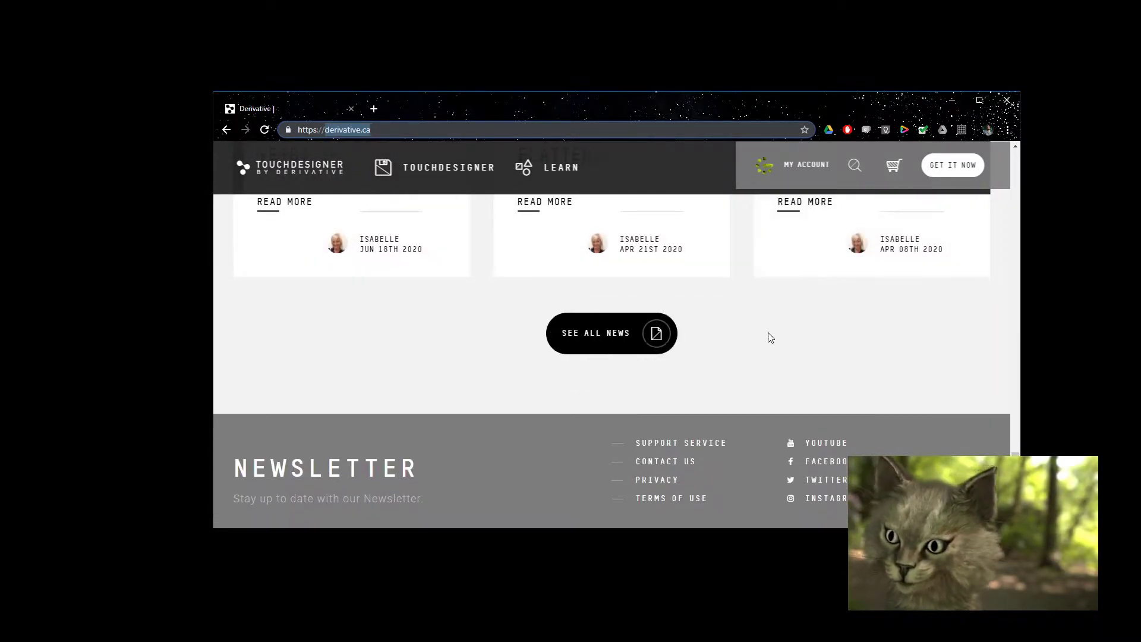
pyautogui.click(952, 164)
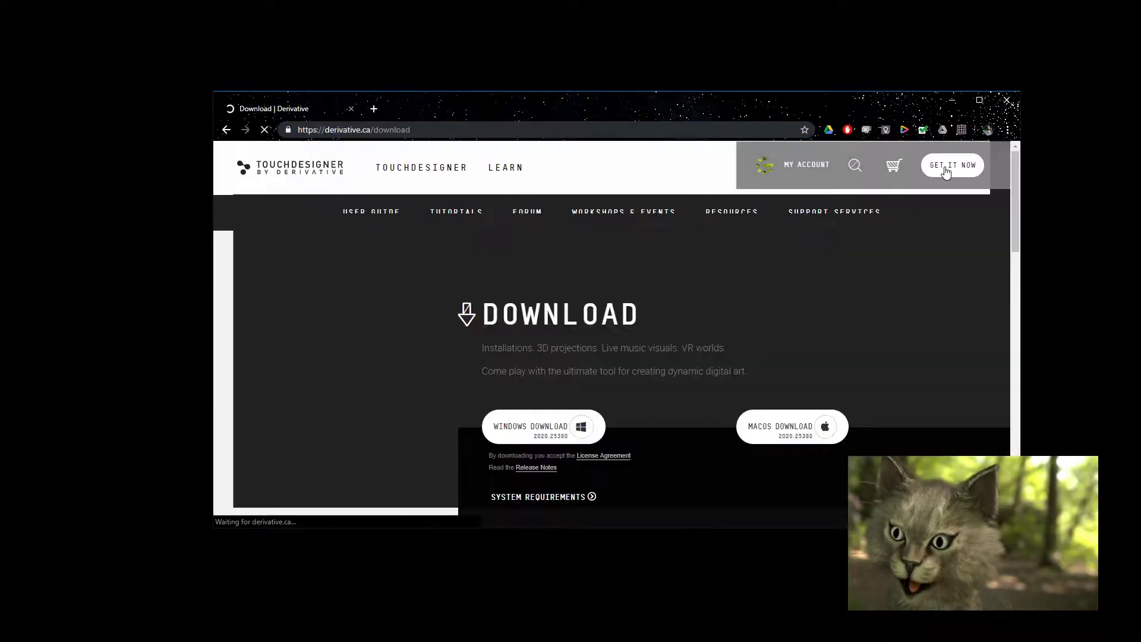
# Step: Scroll the download page past the license tiers to the Experimental and Official Downloads links
pyautogui.click(543, 426)
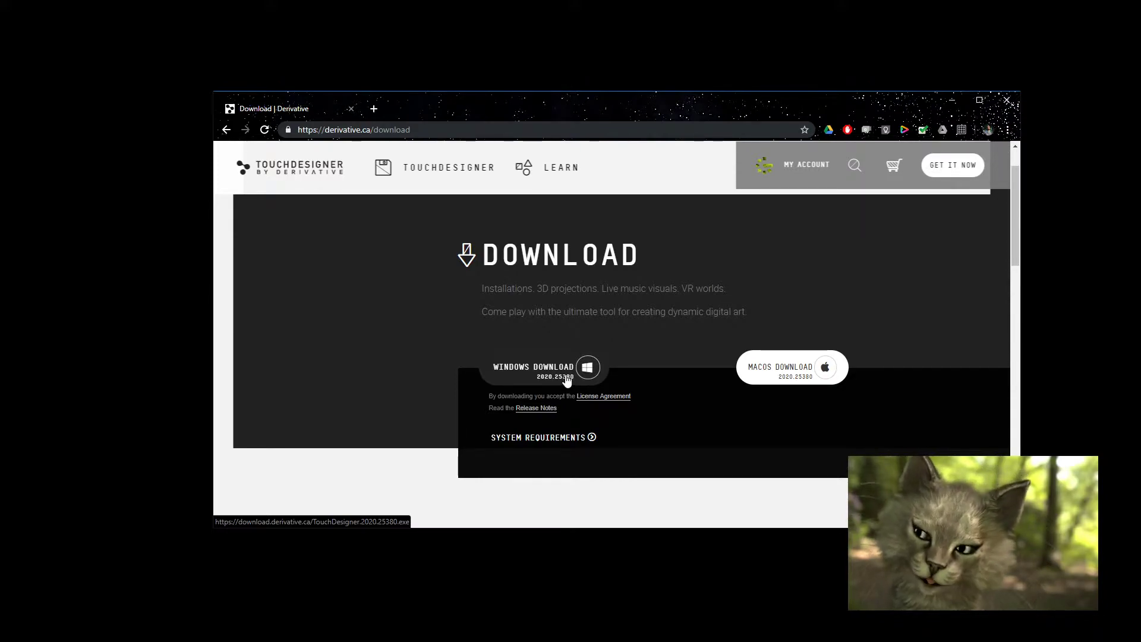
pyautogui.moveTo(458, 309)
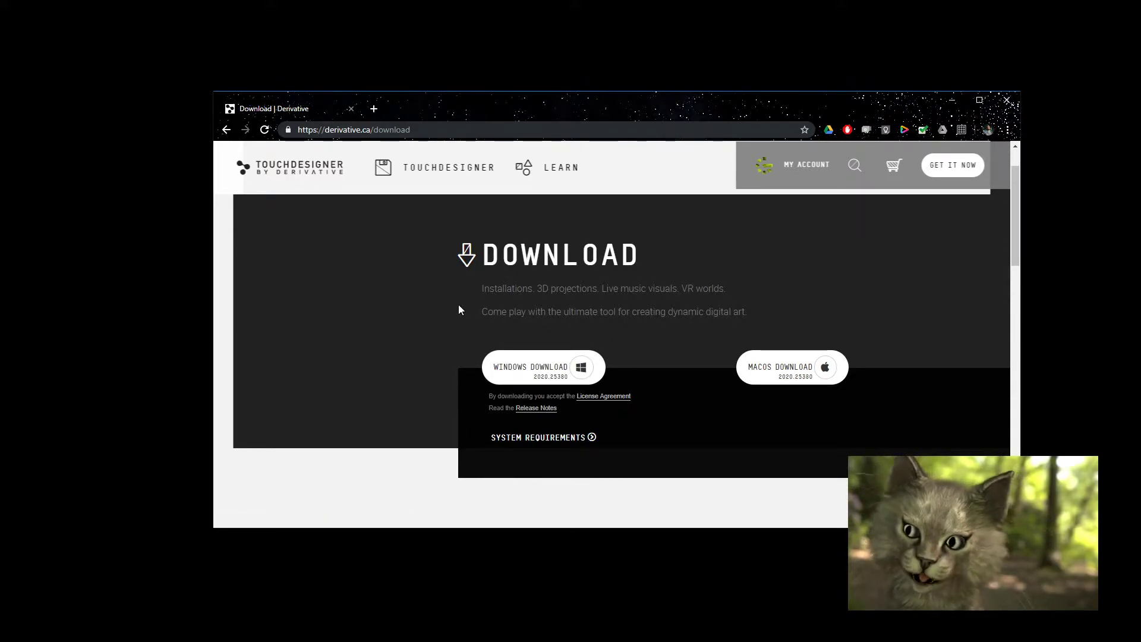
pyautogui.moveTo(549, 382)
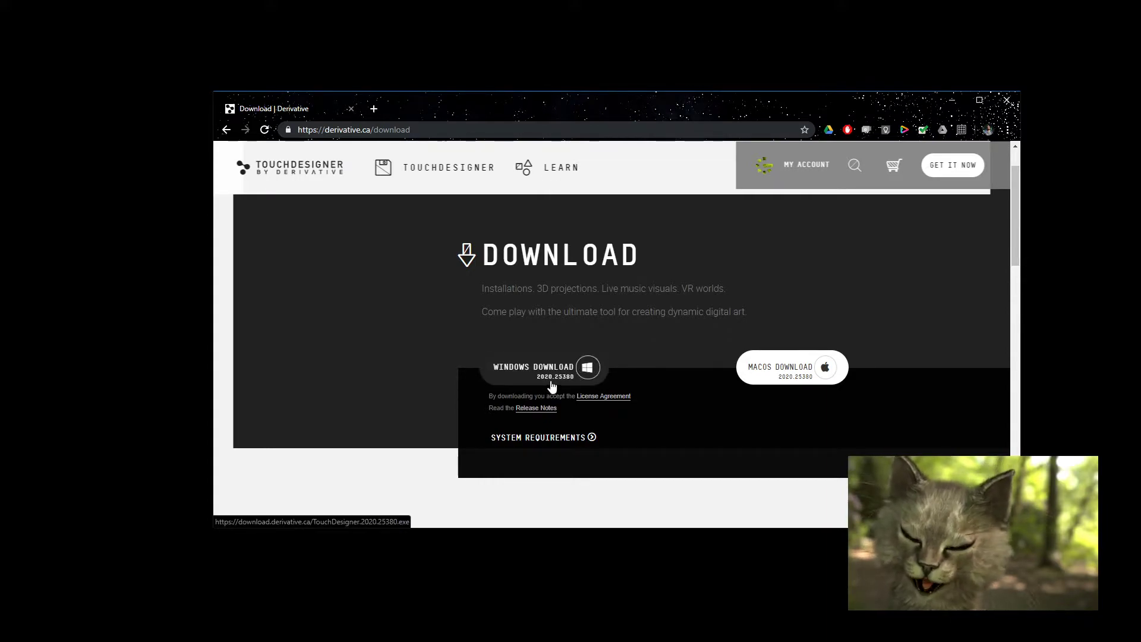
pyautogui.scroll(-3)
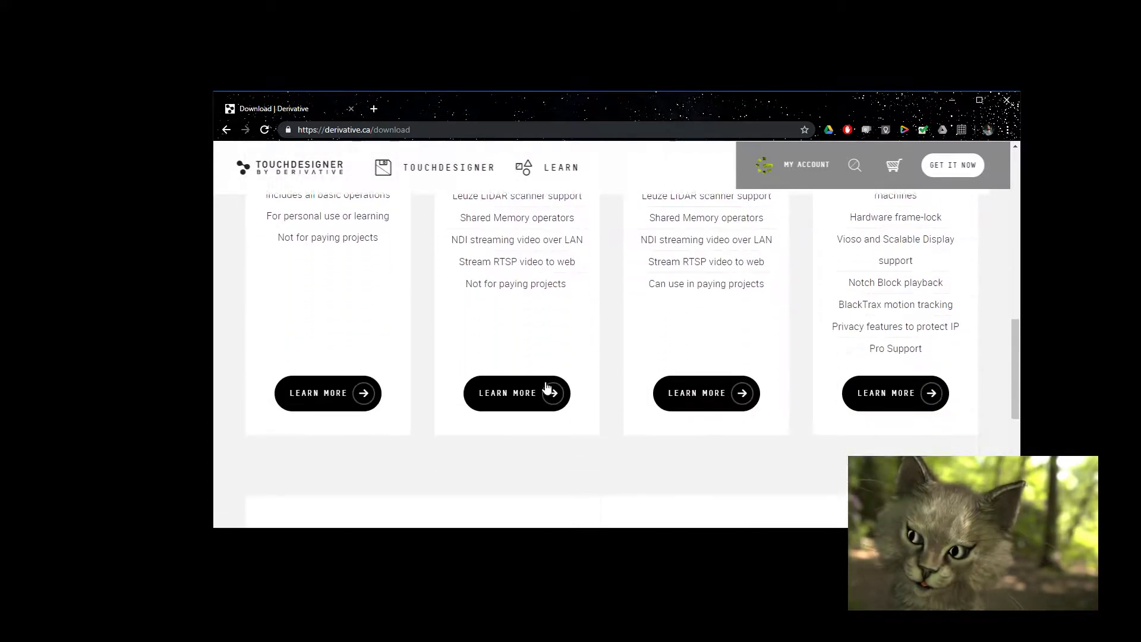
pyautogui.scroll(-3)
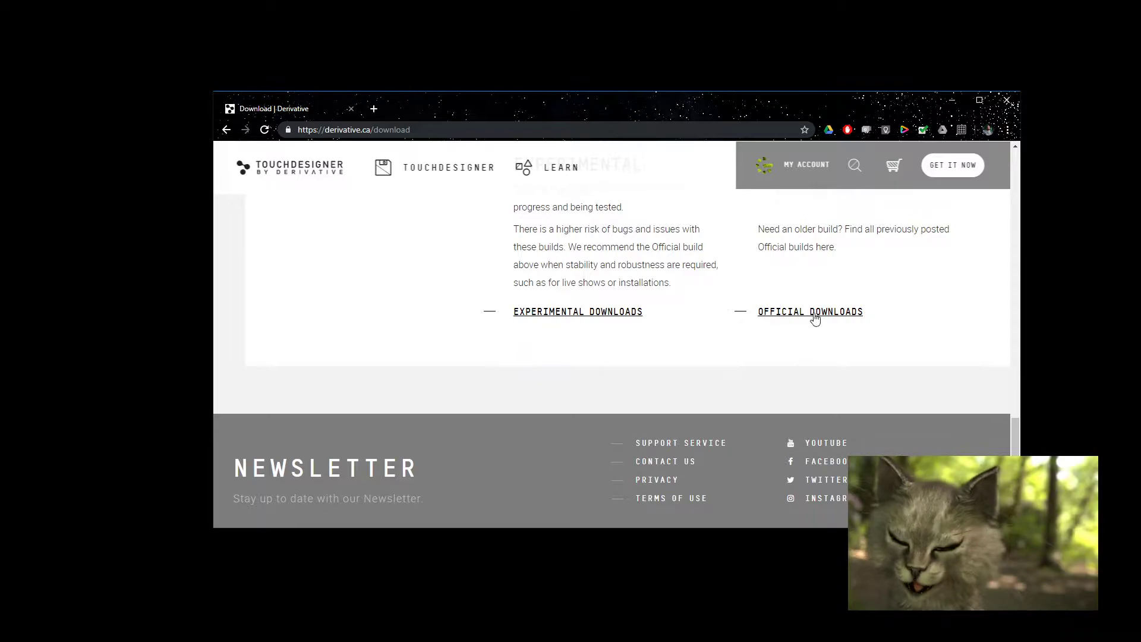
# Step: In the official builds archive, pick the 2020.24520 release and download its full Windows installer
pyautogui.click(809, 311)
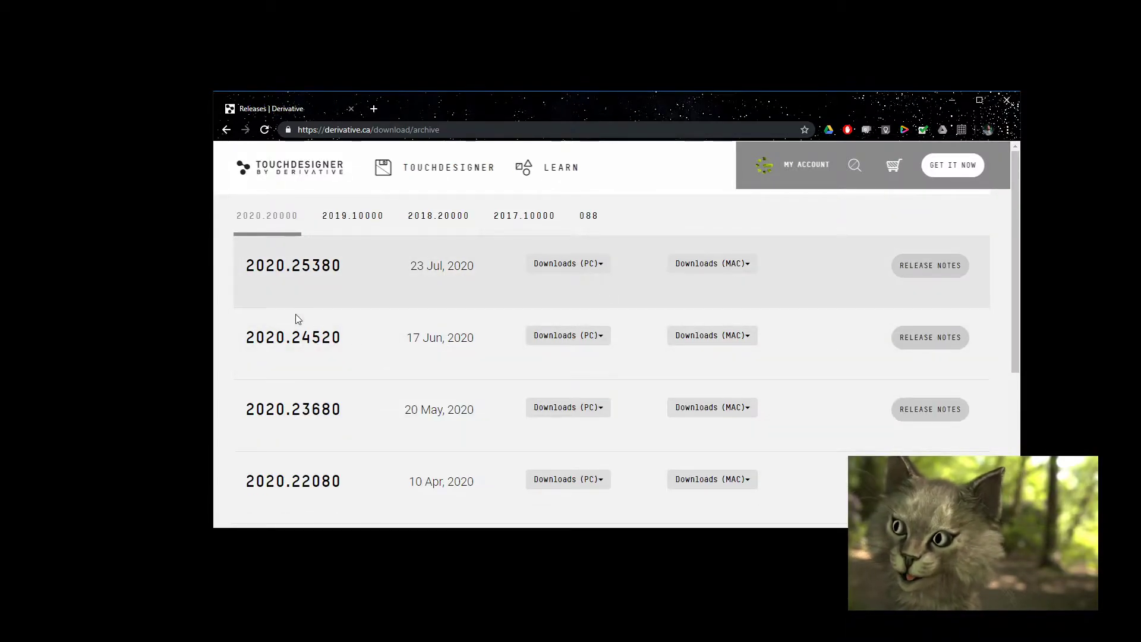
pyautogui.doubleClick(440, 337)
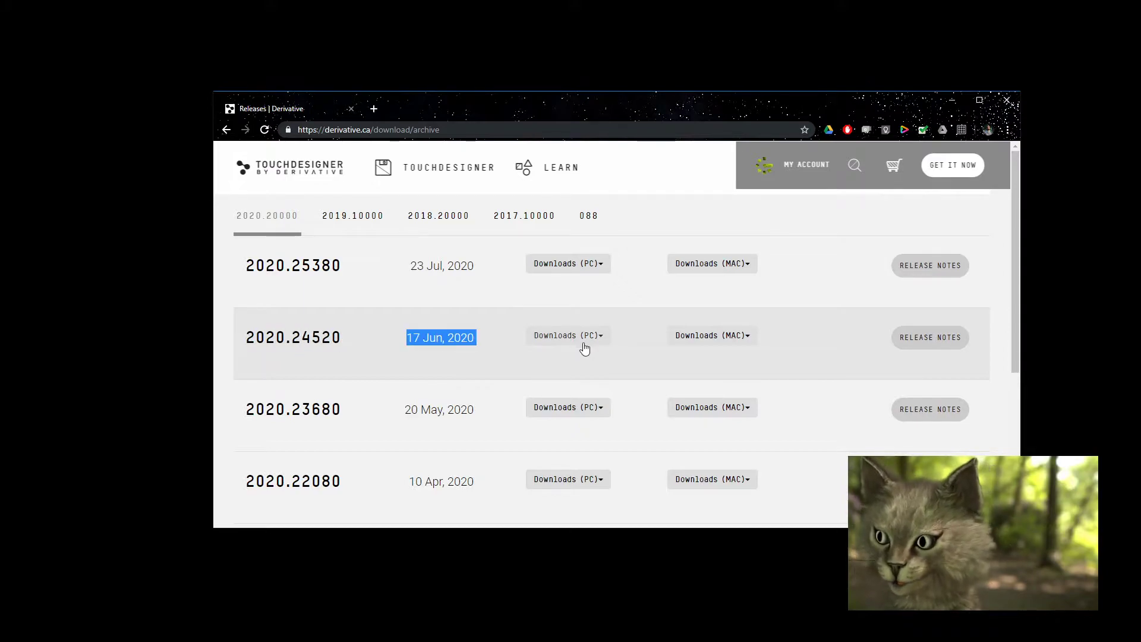
pyautogui.moveTo(575, 348)
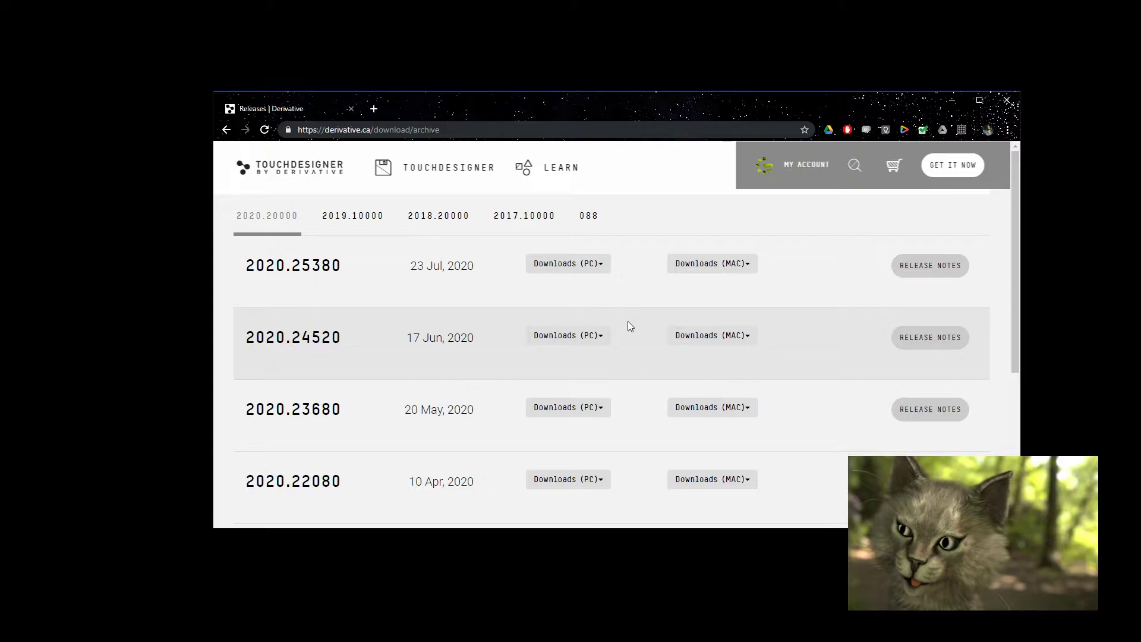
pyautogui.moveTo(585, 342)
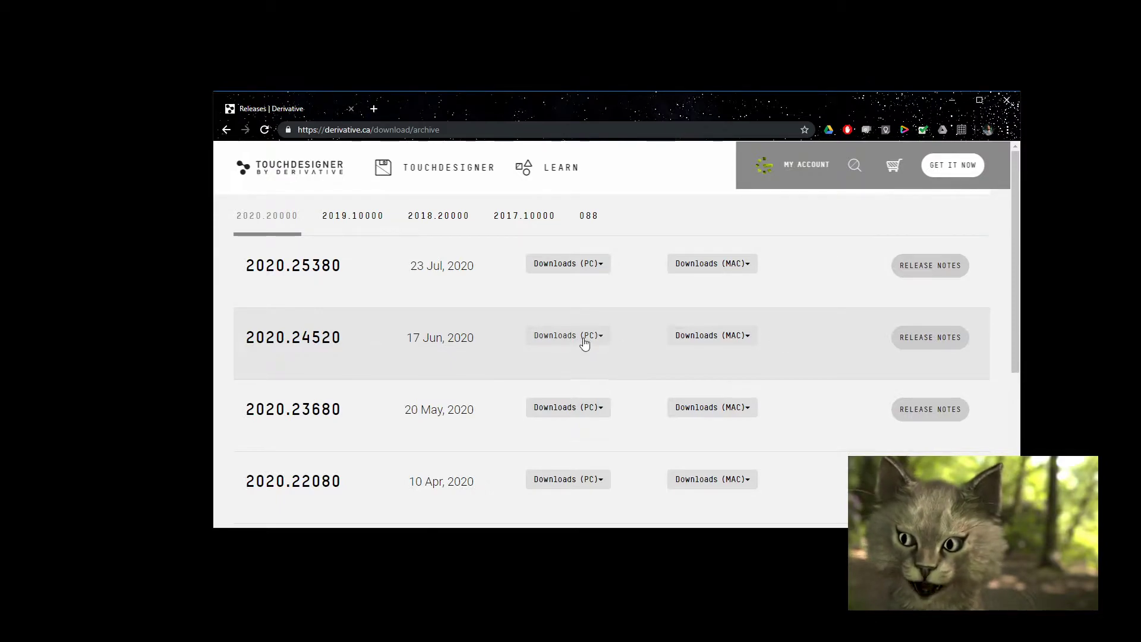
pyautogui.click(567, 335)
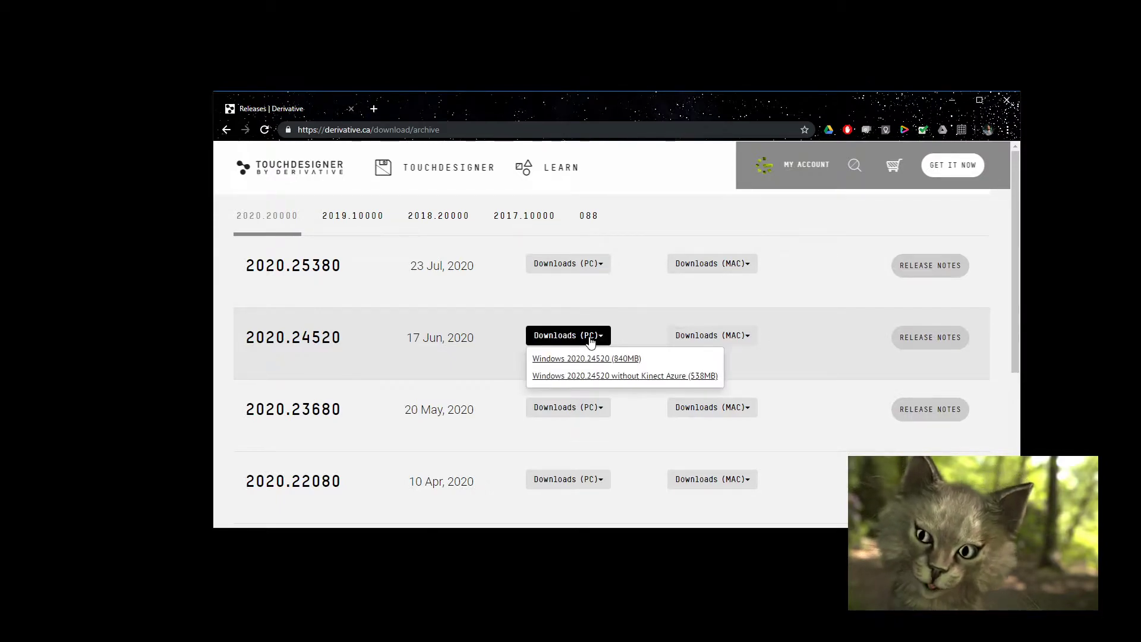
pyautogui.click(586, 357)
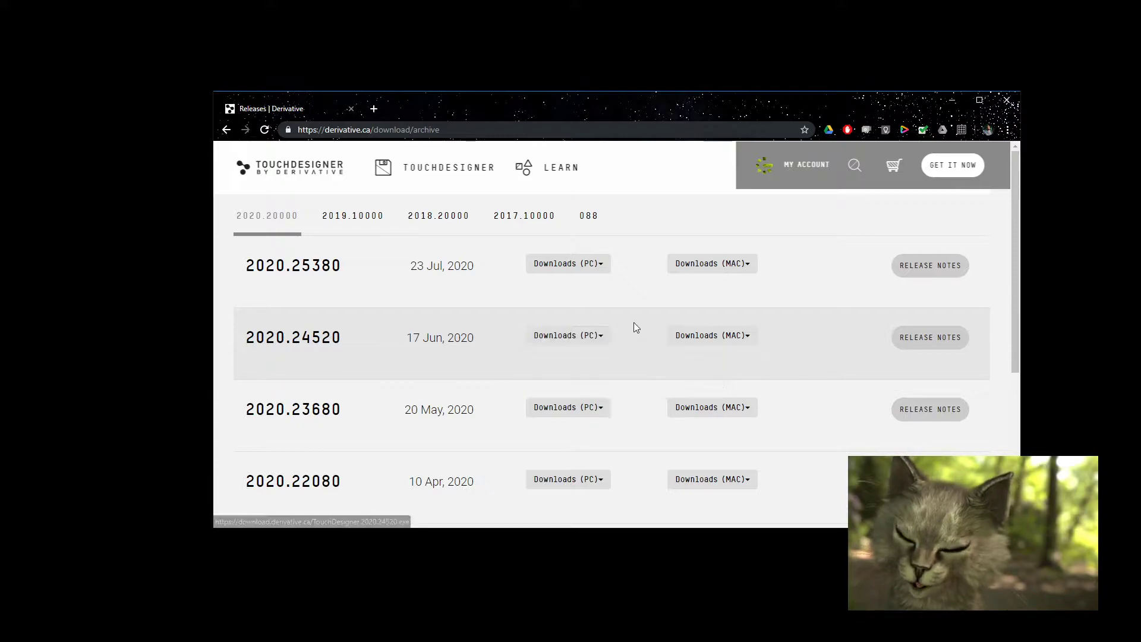
pyautogui.moveTo(711, 335)
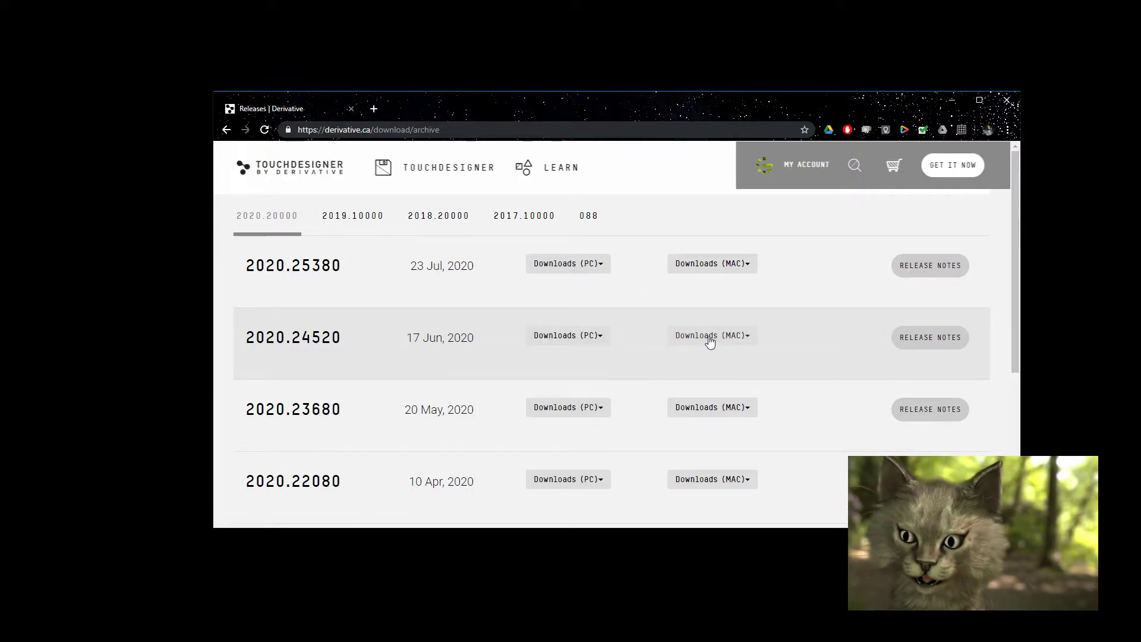
pyautogui.moveTo(703, 341)
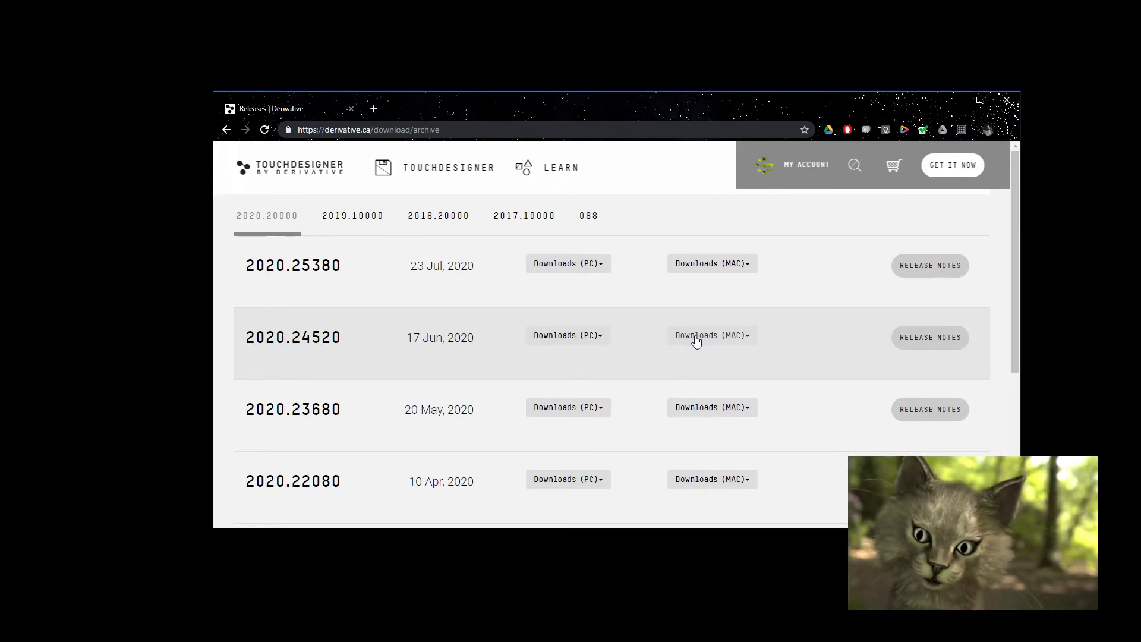
pyautogui.moveTo(638, 348)
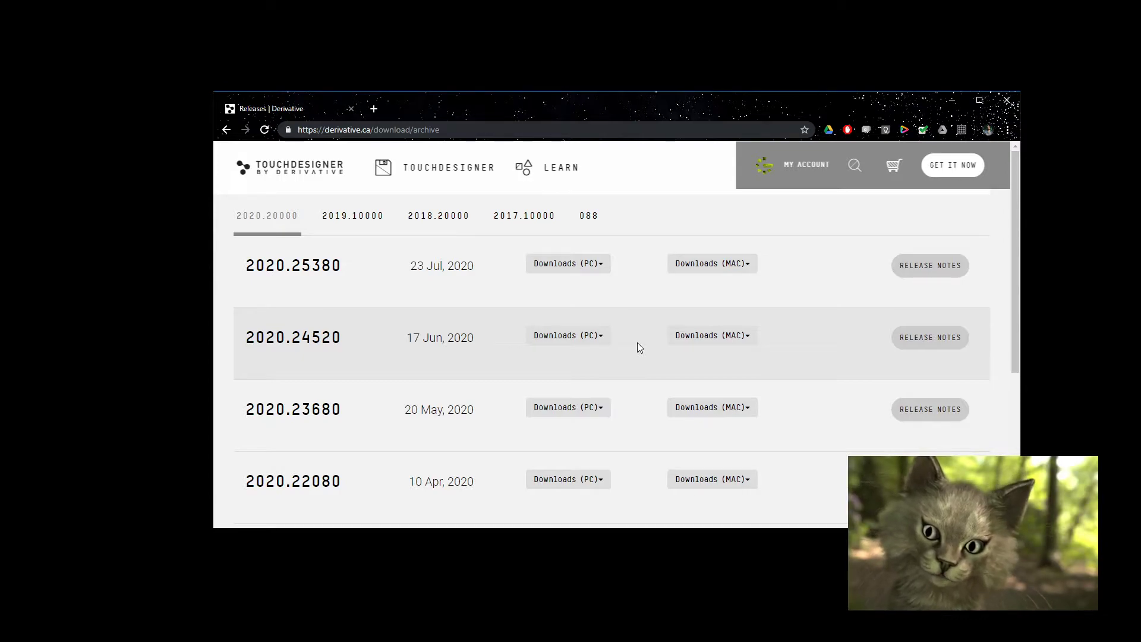
pyautogui.moveTo(734, 340)
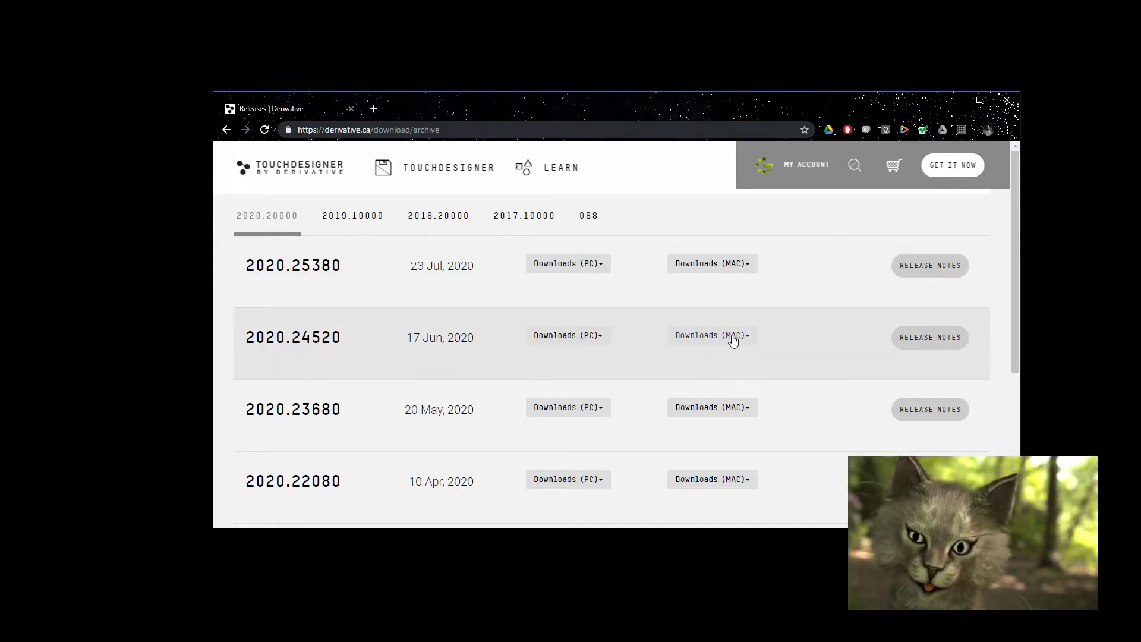
pyautogui.scroll(-3)
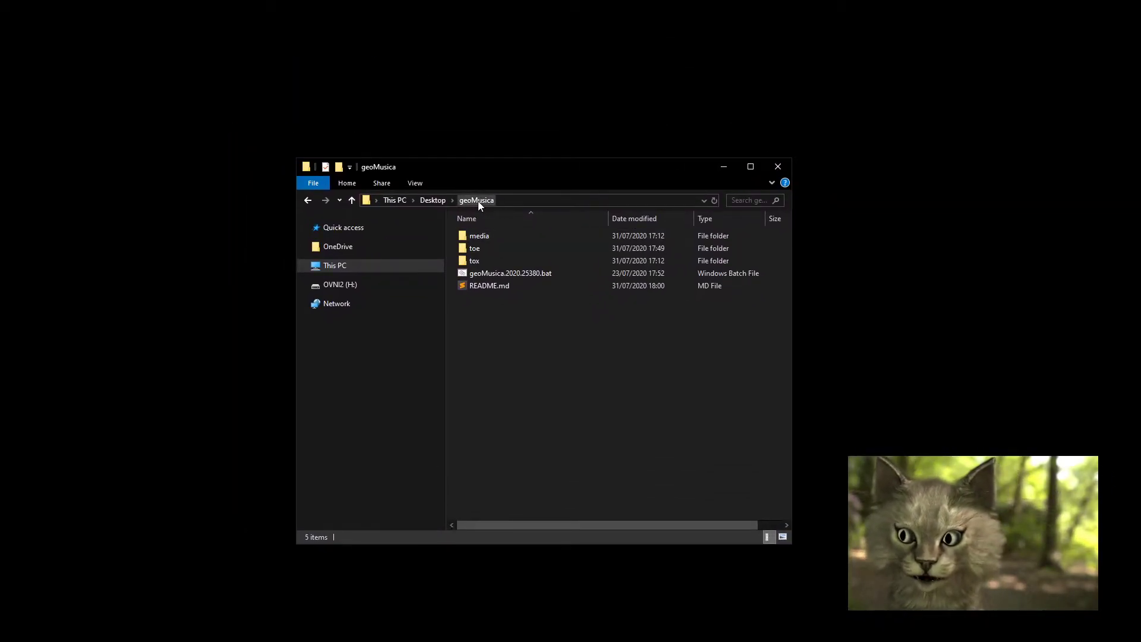
pyautogui.moveTo(481, 379)
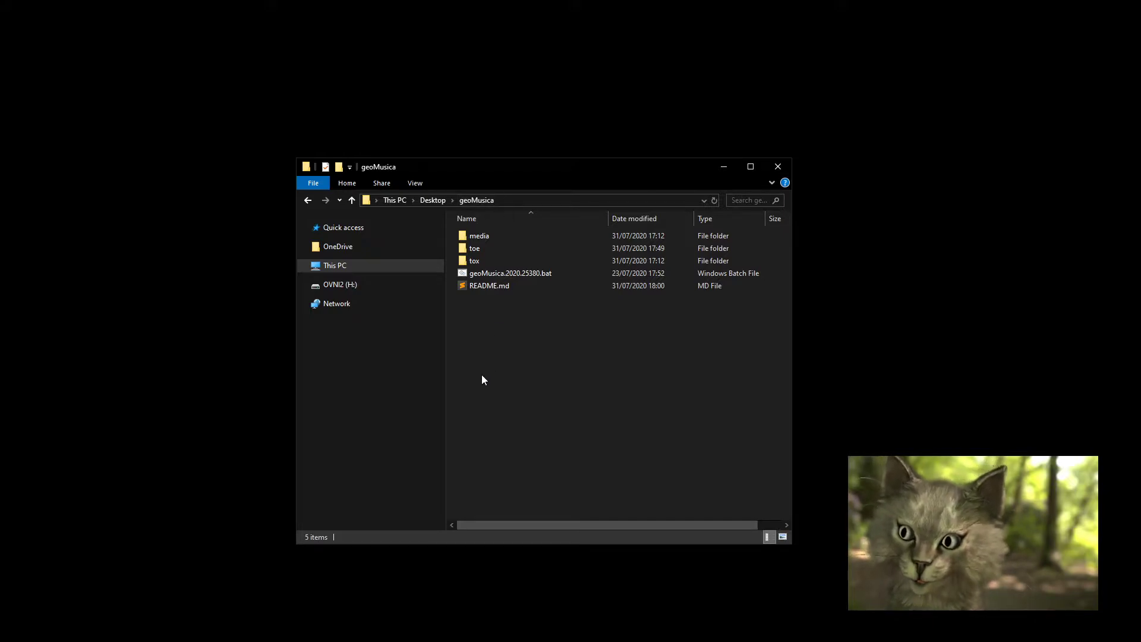
pyautogui.moveTo(513, 332)
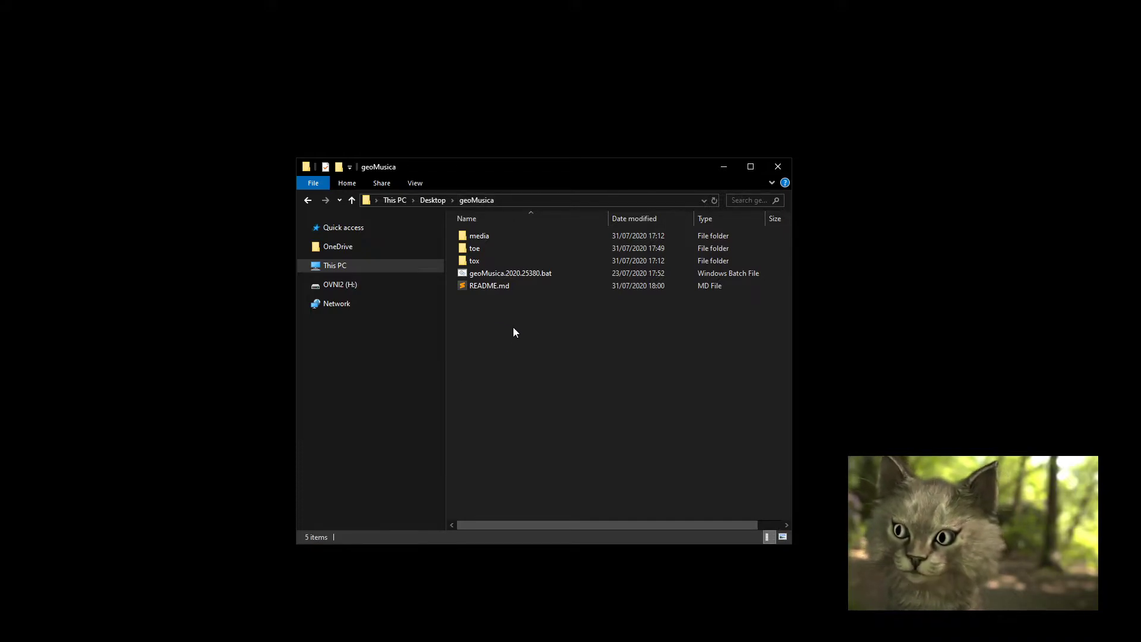
# Step: Run geoMusica.2020.25380.bat from the Desktop geoMusica folder to start TouchDesigner
pyautogui.click(509, 273)
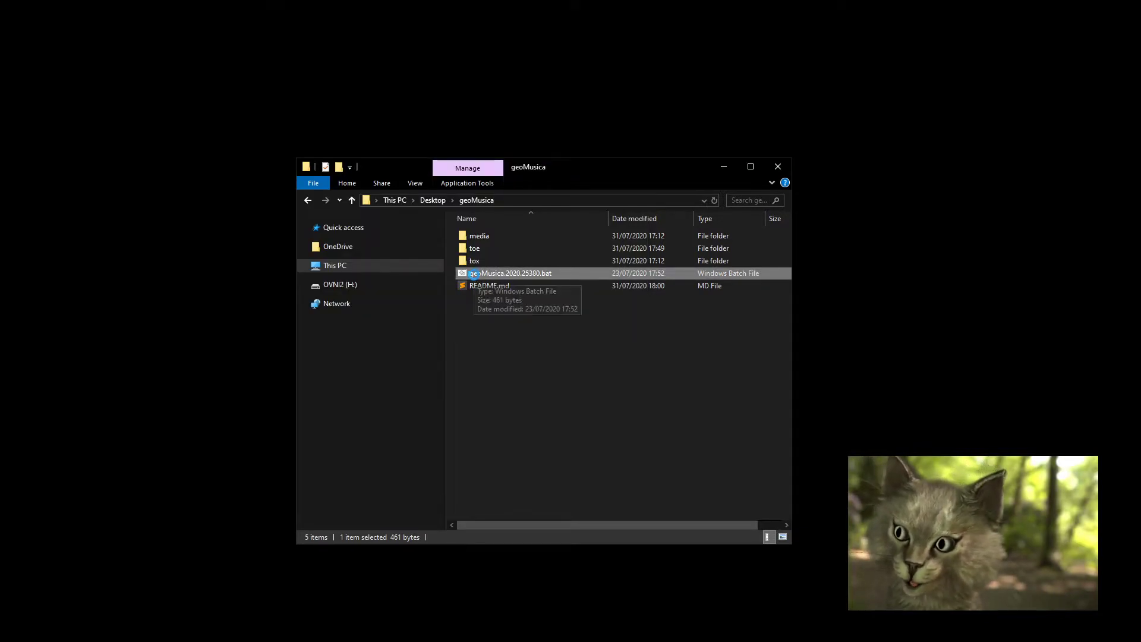
pyautogui.doubleClick(511, 274)
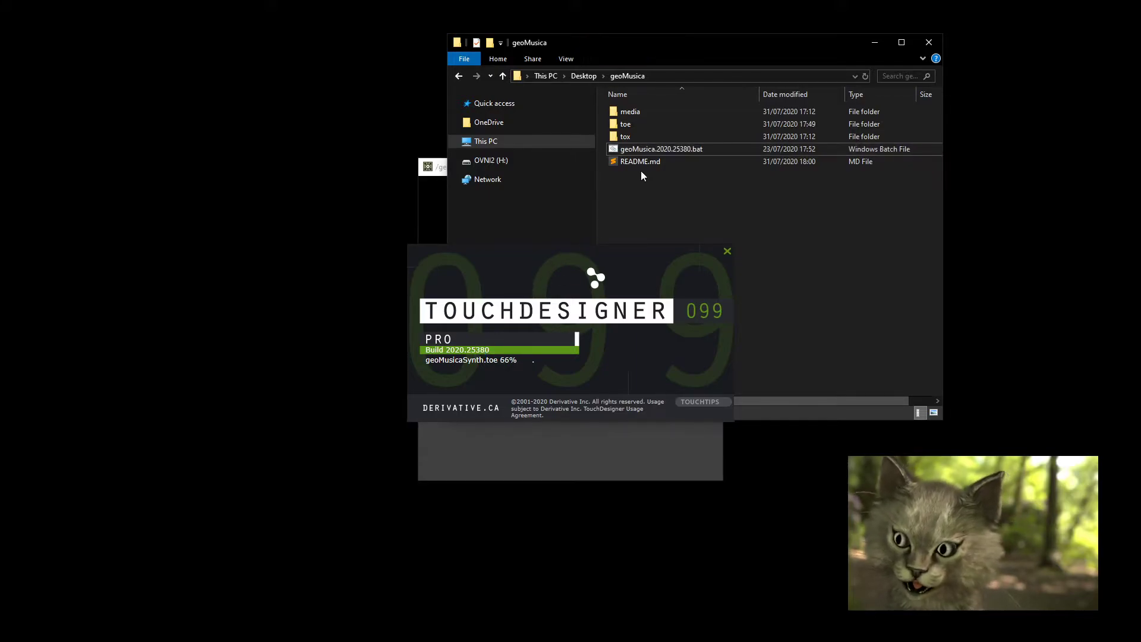
# Step: Read README.md in Sublime Text, scrolling through install, usage, licensing and acknowledgements
pyautogui.click(640, 160)
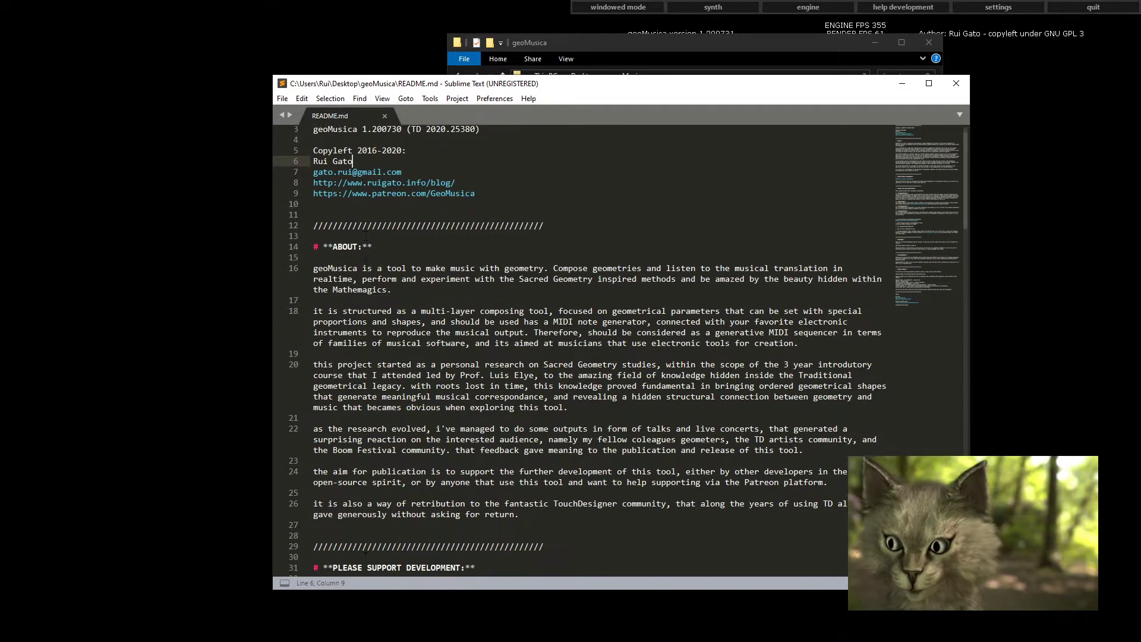
pyautogui.scroll(-3)
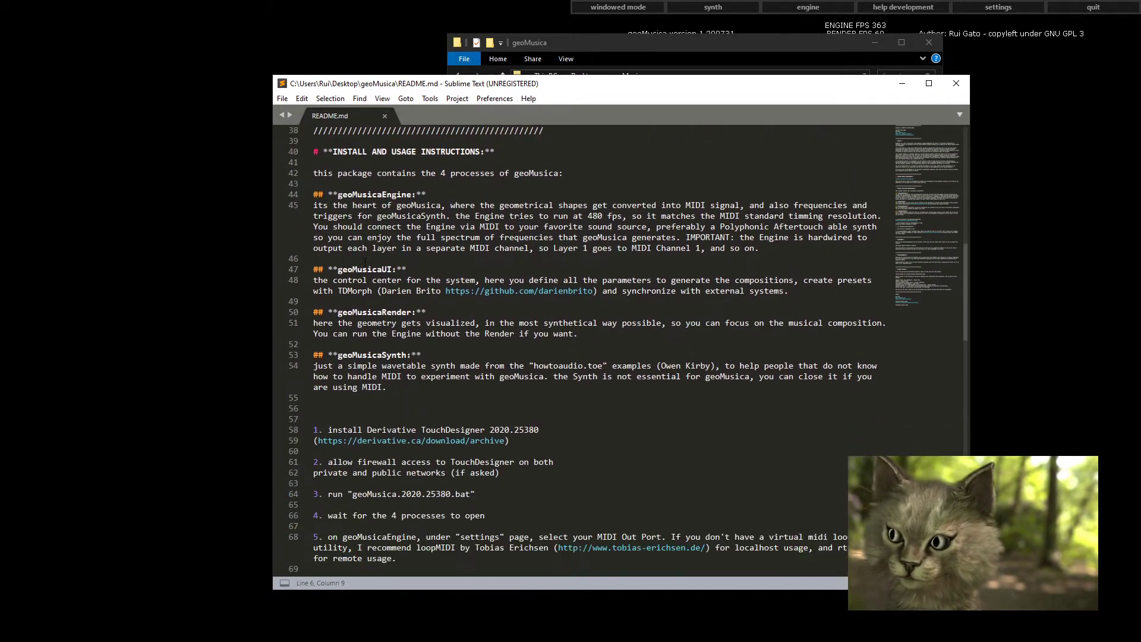
pyautogui.scroll(-3)
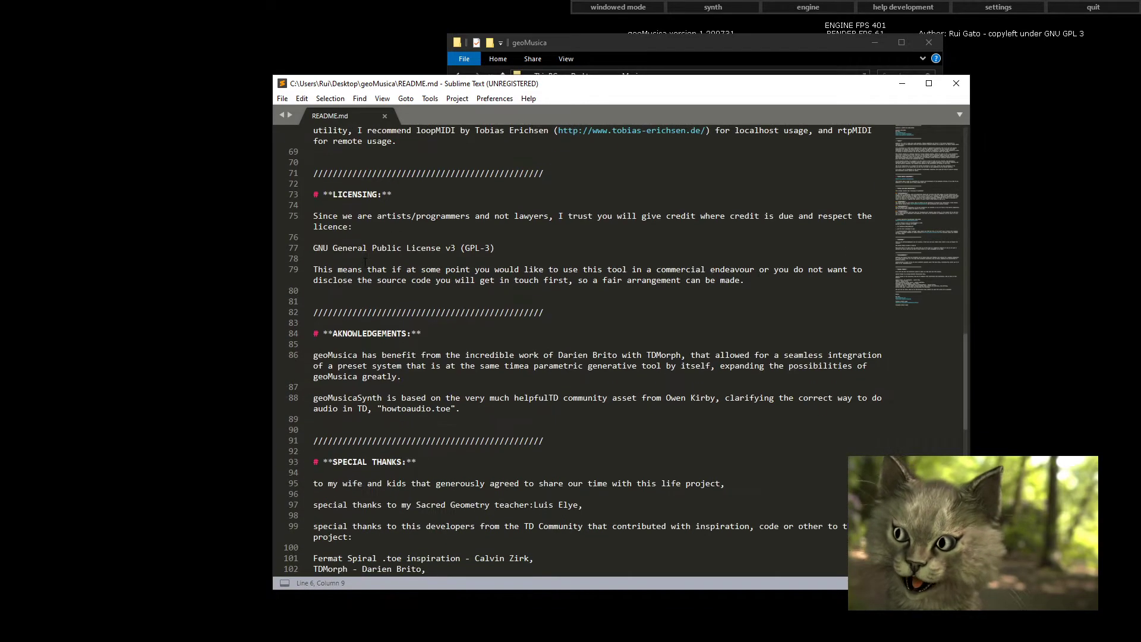
pyautogui.scroll(-3)
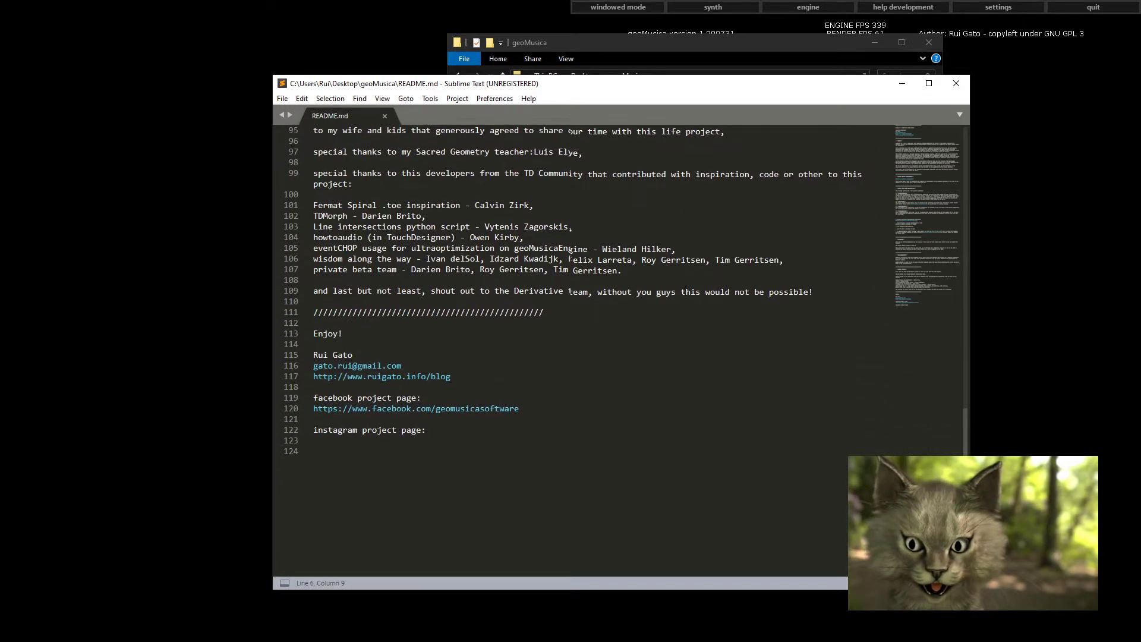
pyautogui.scroll(3)
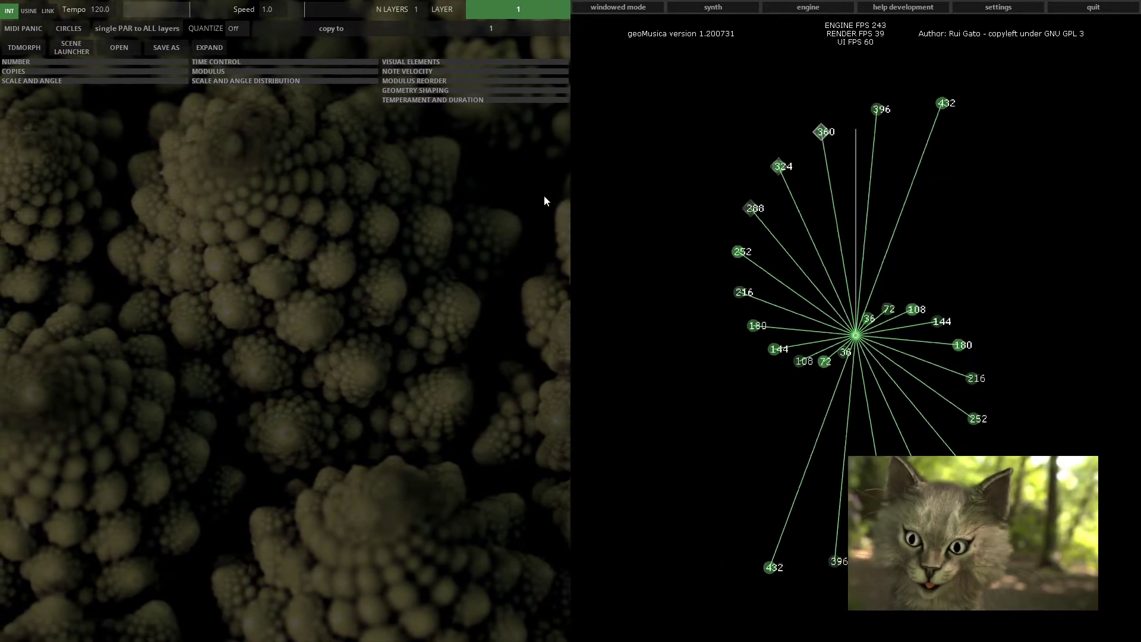
# Step: Bring up the geoMusicaEngine window on its setup page from the render window's top bar
pyautogui.click(712, 7)
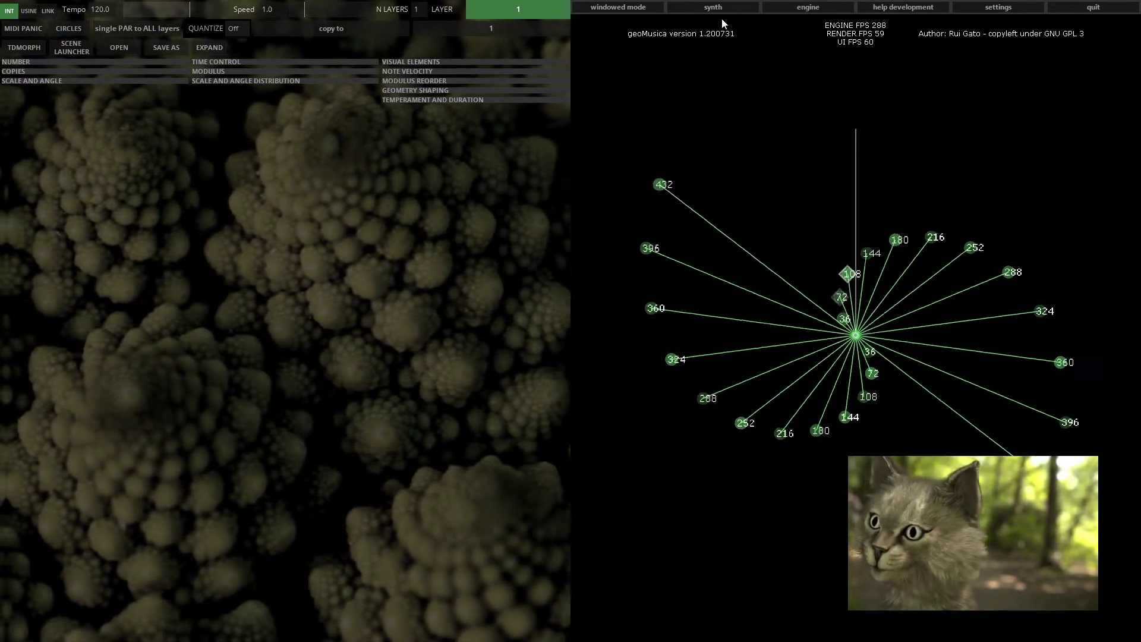
pyautogui.click(806, 7)
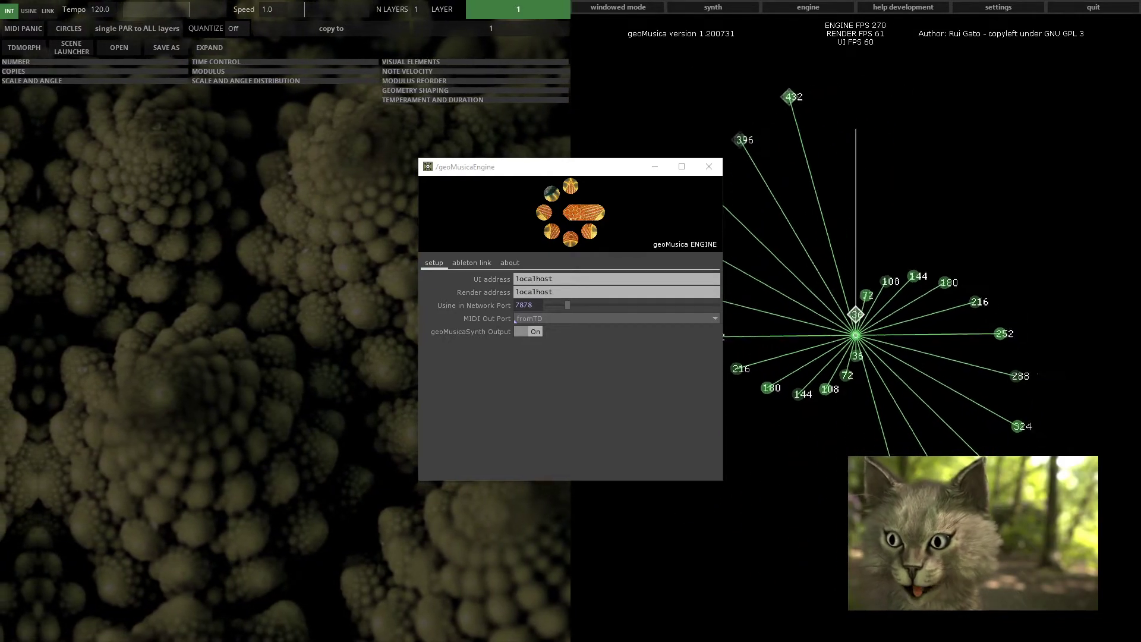
# Step: Show the geoMusicaSynth window, then close it so only the engine setup window remains
pyautogui.click(712, 7)
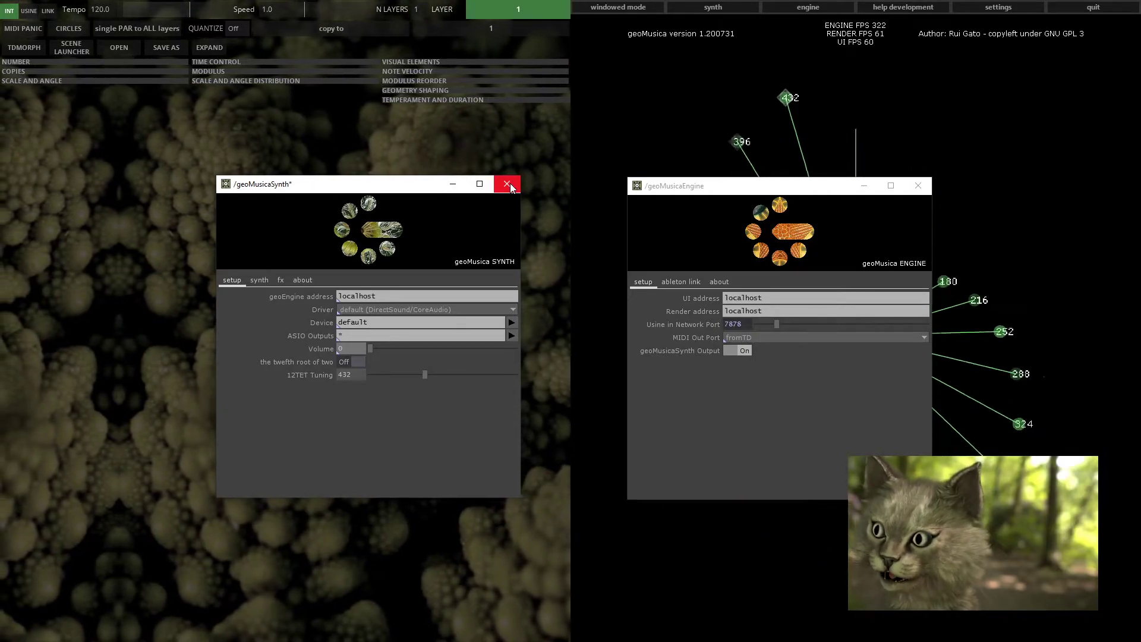
pyautogui.click(506, 183)
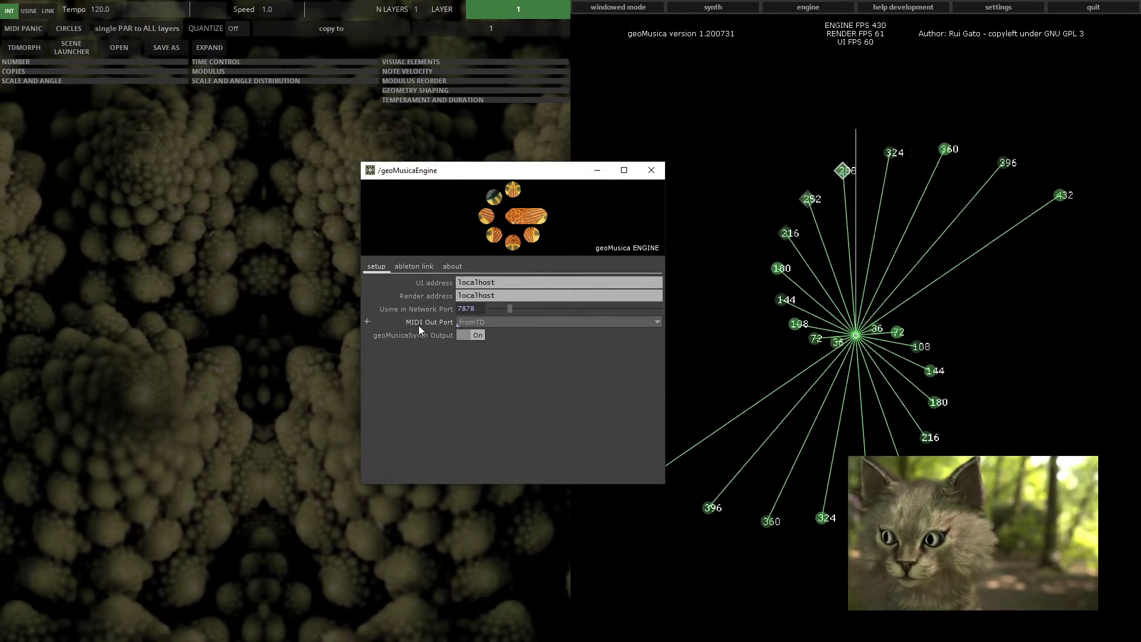
pyautogui.moveTo(418, 329)
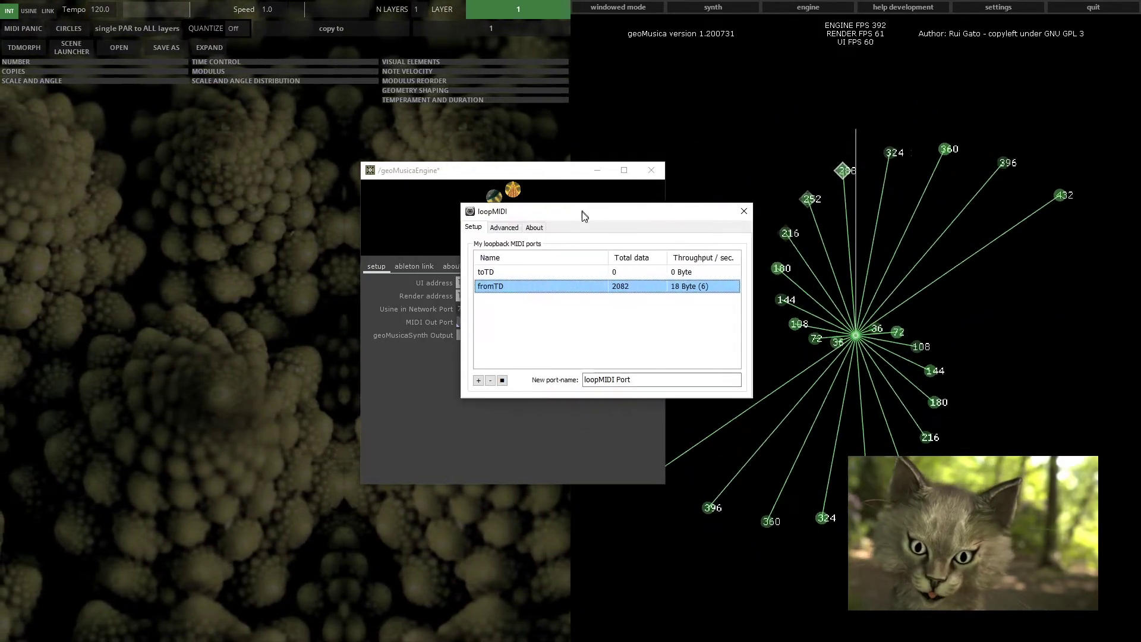
pyautogui.click(535, 231)
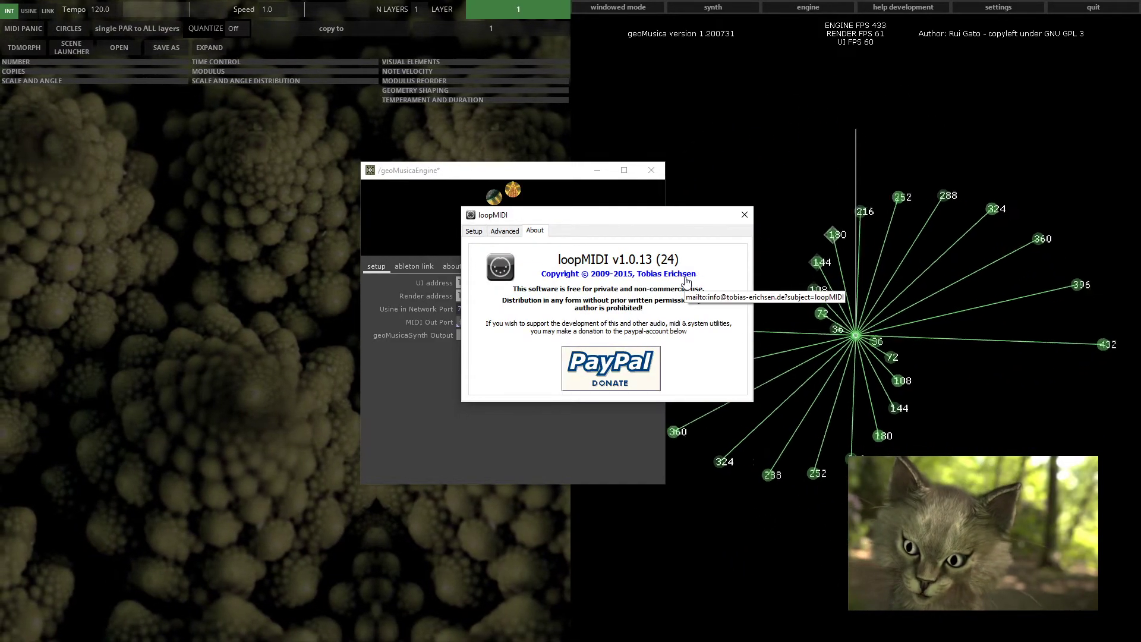
pyautogui.click(473, 231)
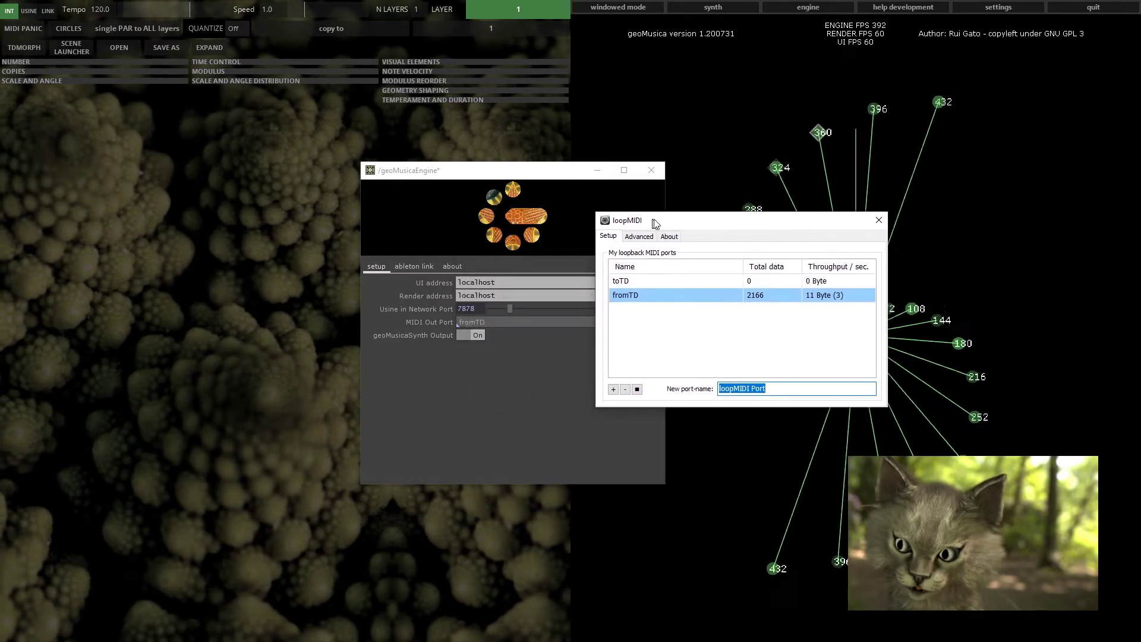